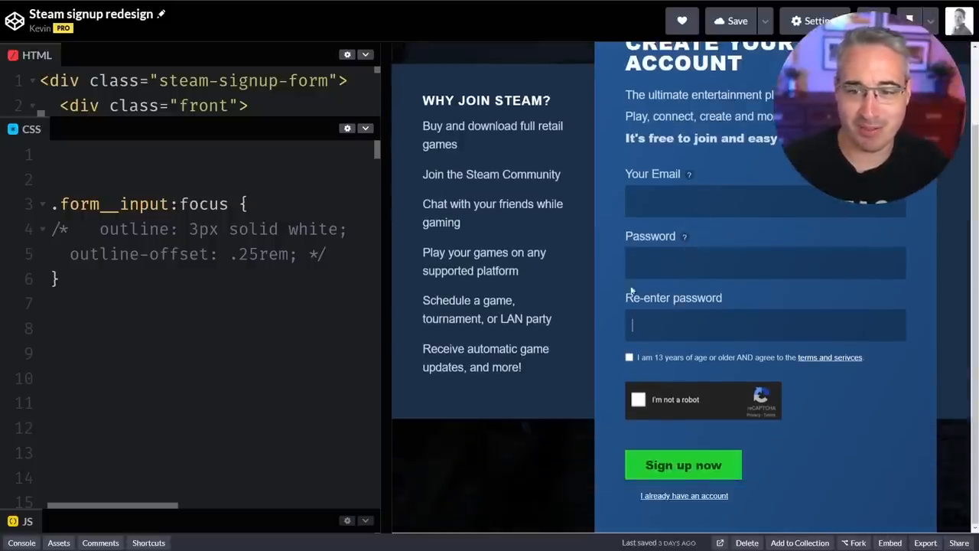
# Reveal the .form:focus-within rule and focus the Email and Password fields to show the 3px limegreen form outline.
pyautogui.scroll(3)
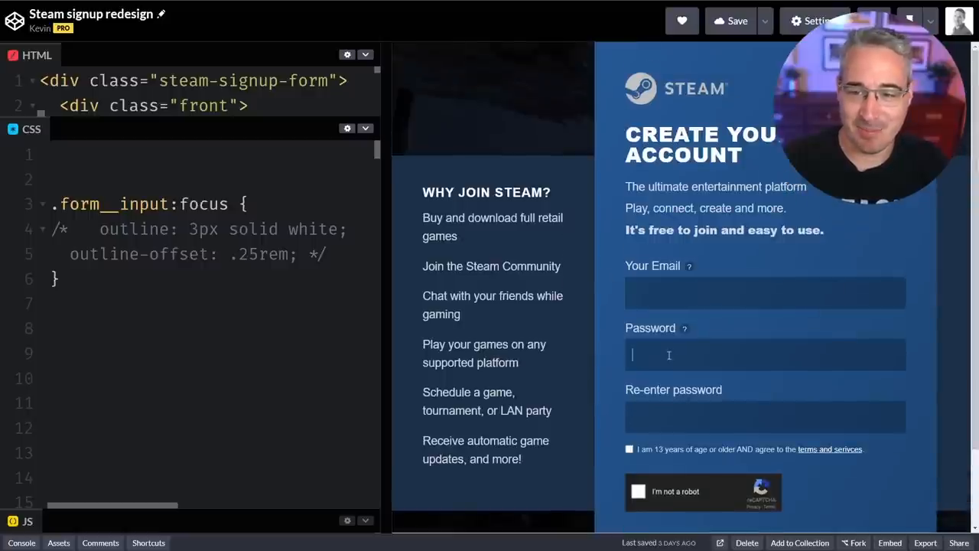
pyautogui.moveTo(508, 375)
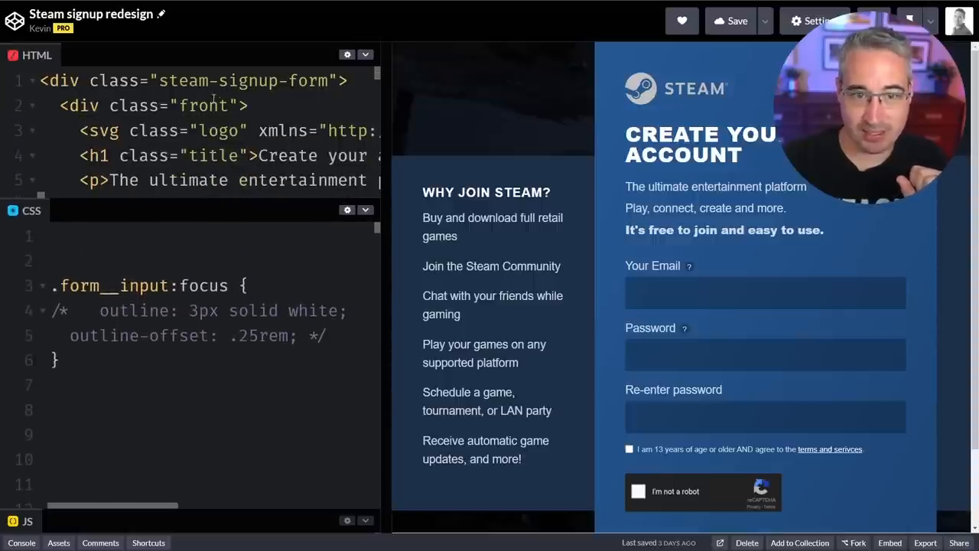
pyautogui.scroll(-3)
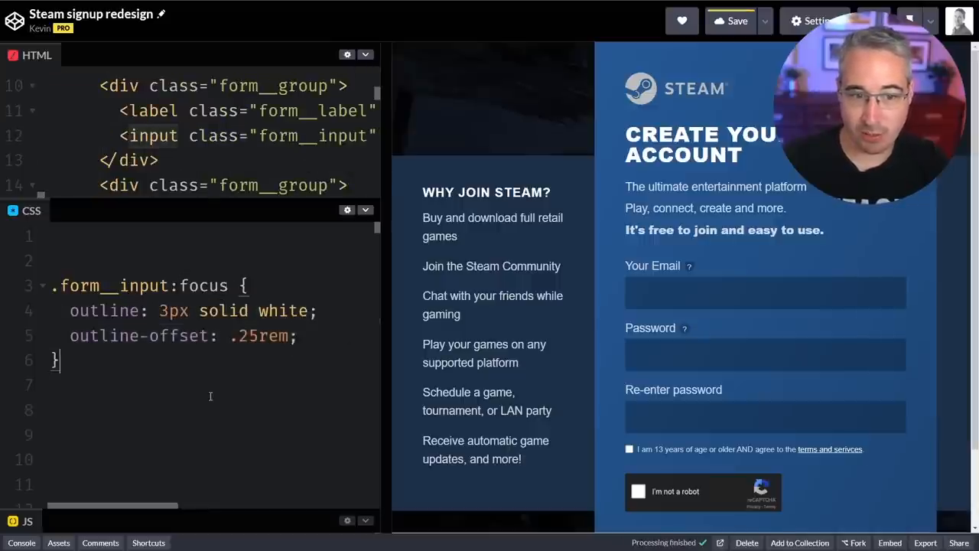
pyautogui.click(765, 290)
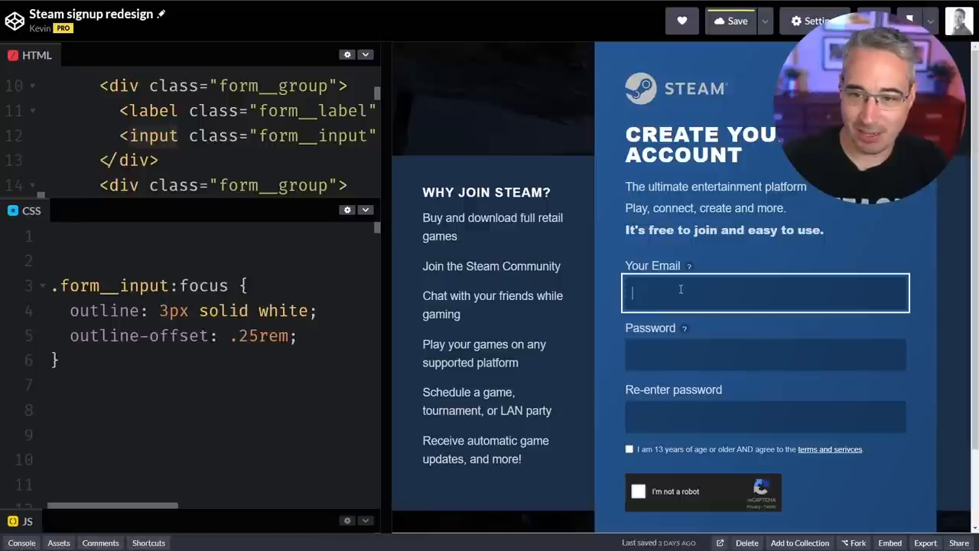
pyautogui.click(765, 354)
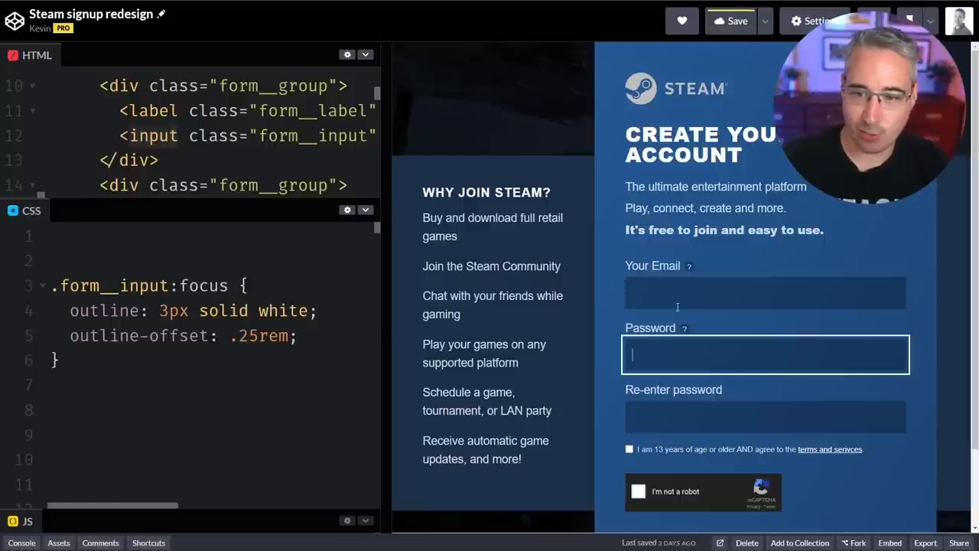
# Edit the form's outline declarations and preview the result on the Email and Password fields.
pyautogui.click(765, 292)
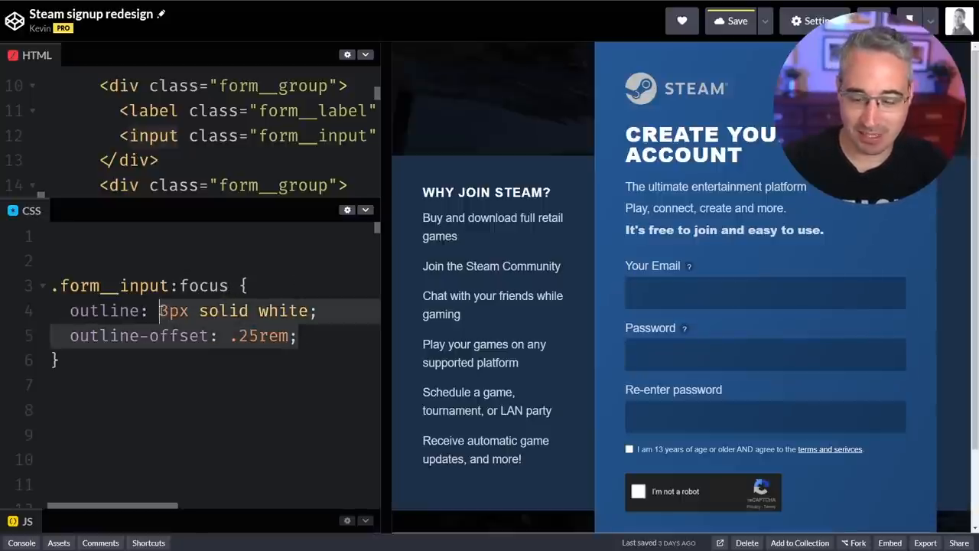
pyautogui.write('none')
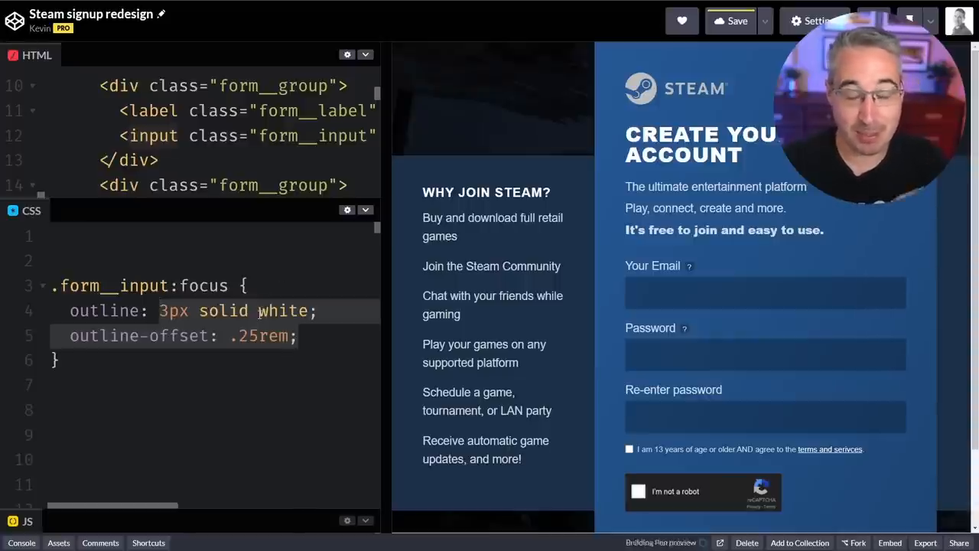
pyautogui.click(765, 292)
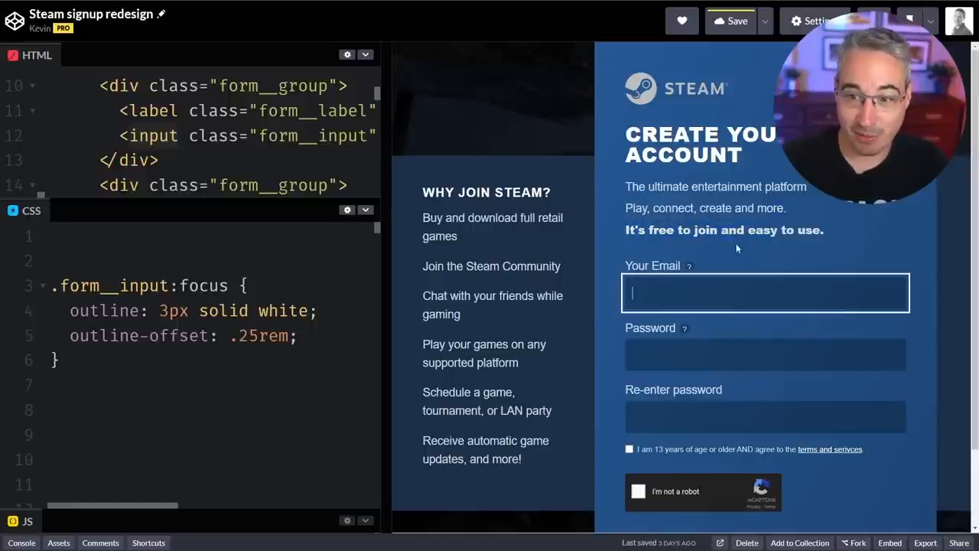
pyautogui.click(765, 354)
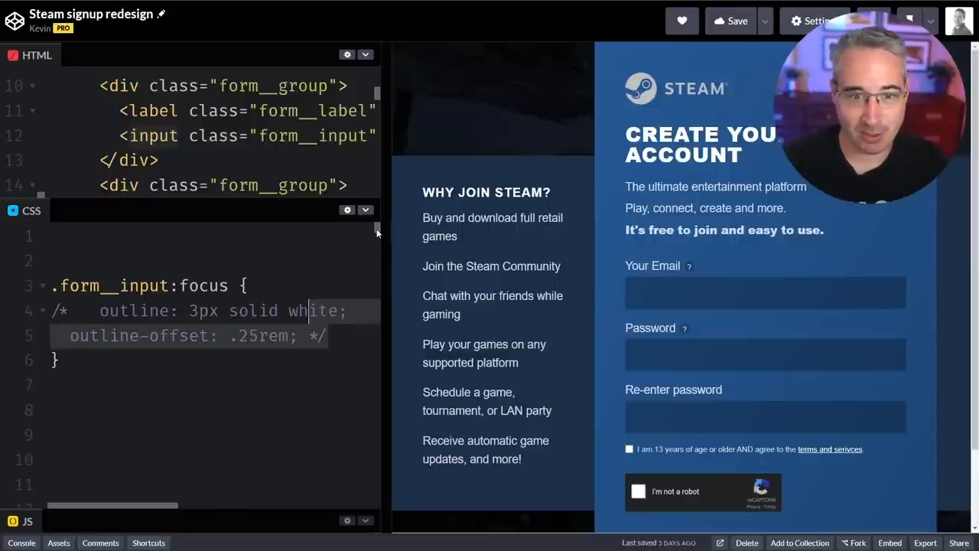
pyautogui.scroll(-3)
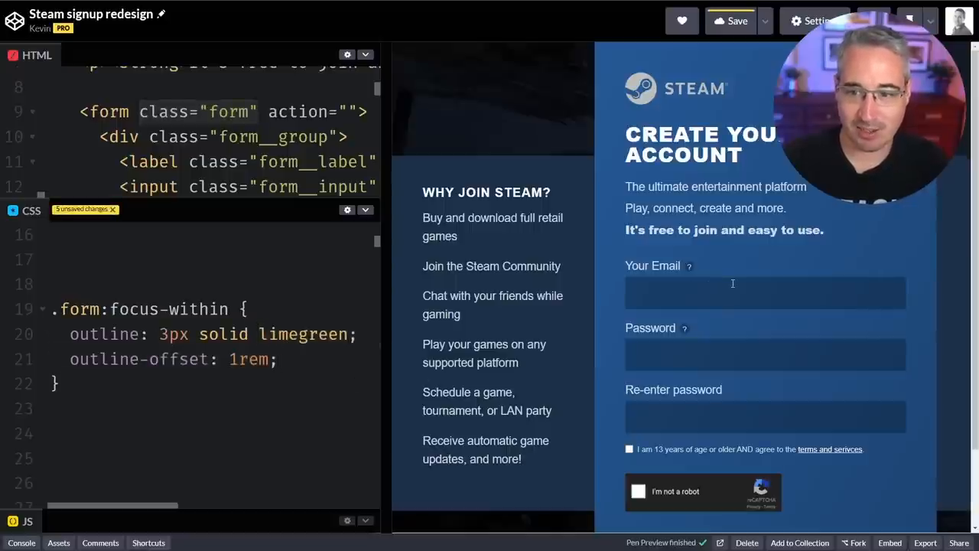
pyautogui.scroll(-3)
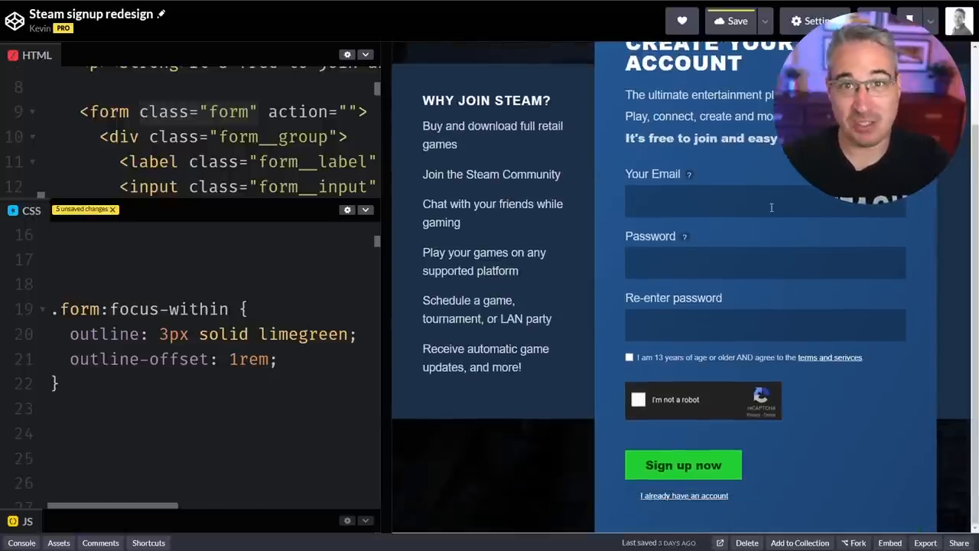
pyautogui.click(764, 200)
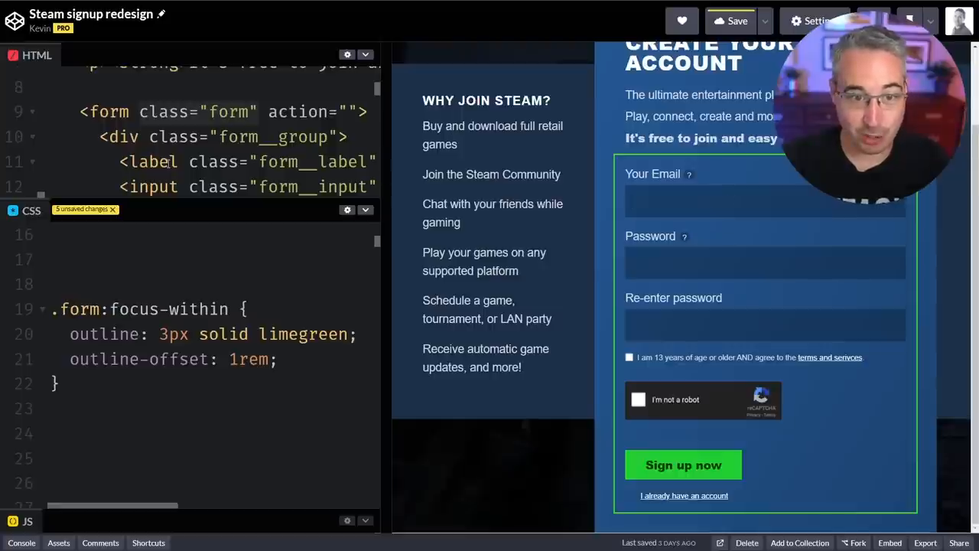
# Swap the outline property for border, then restore it to outline.
pyautogui.scroll(3)
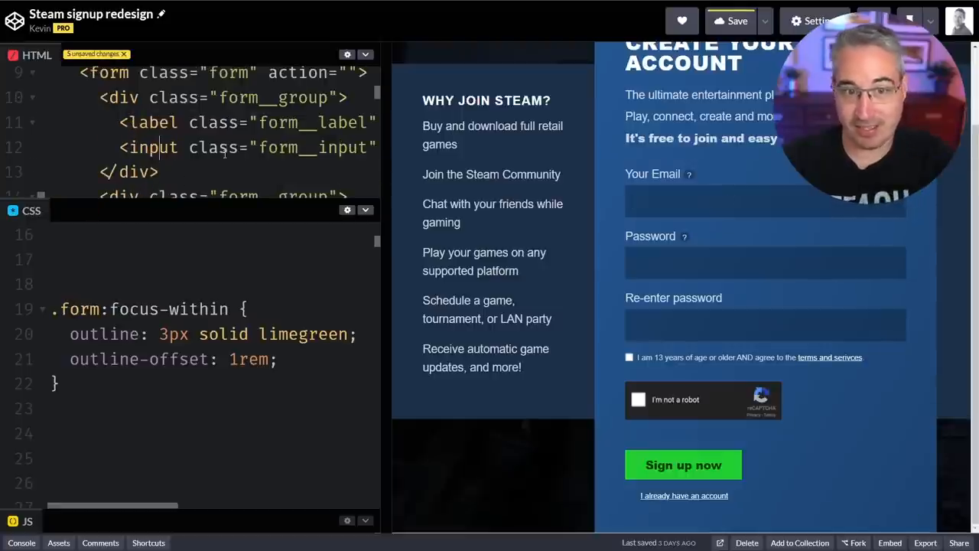
pyautogui.click(765, 201)
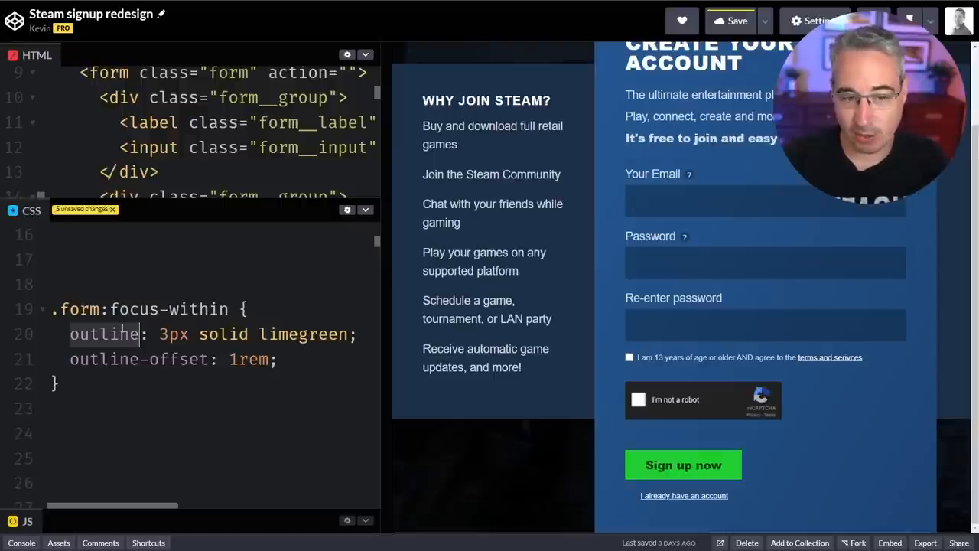
pyautogui.write('border')
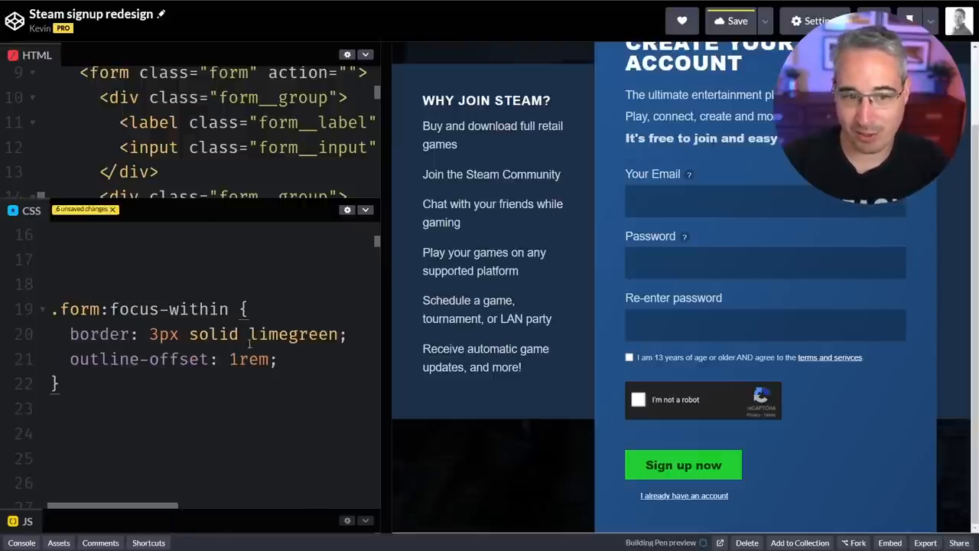
pyautogui.click(765, 293)
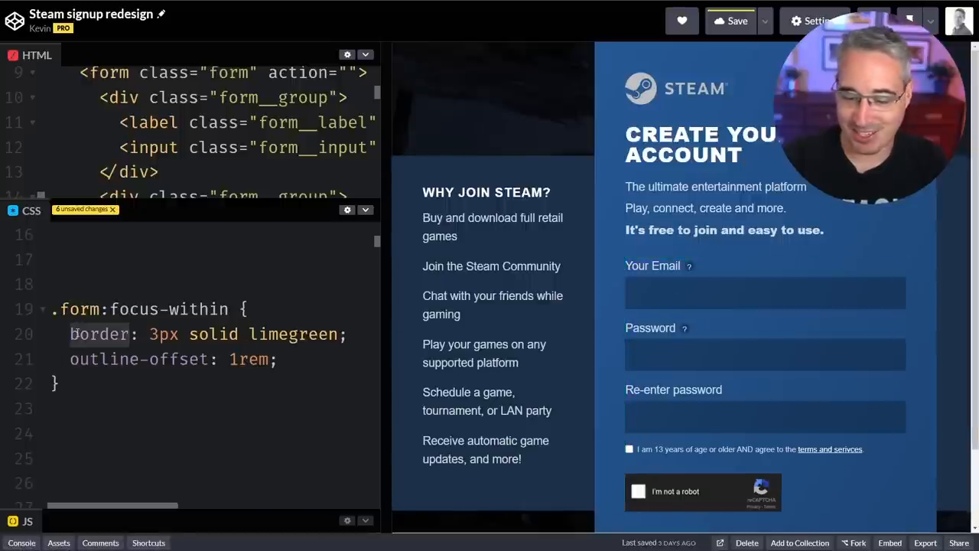
pyautogui.write('outline')
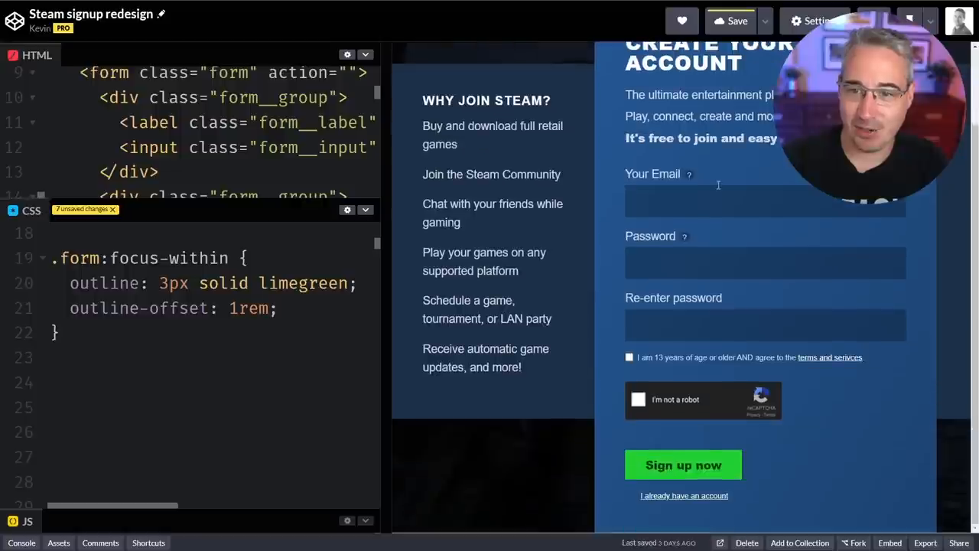
# Focus the Email, Password and Re-enter password fields to preview each group's 3px white focus-within outline.
pyautogui.click(765, 201)
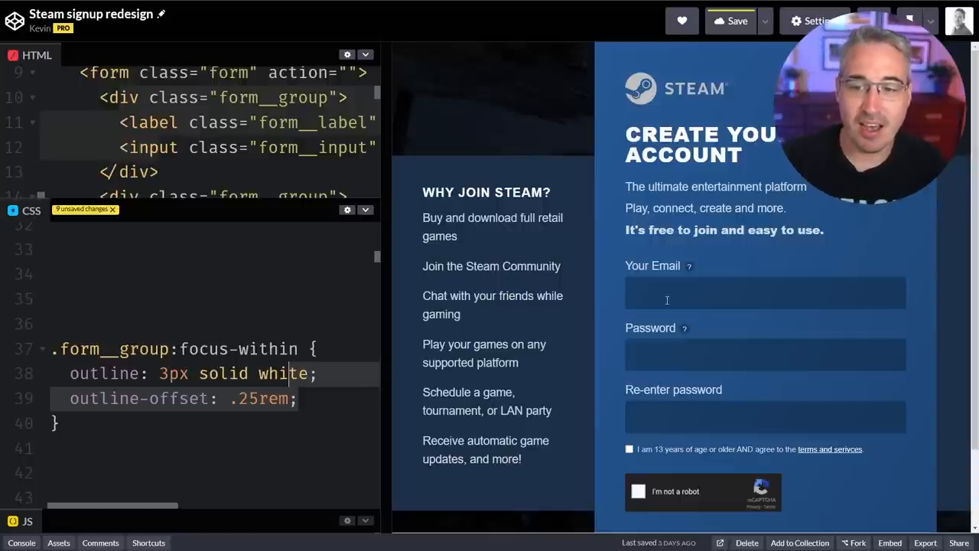
pyautogui.click(764, 355)
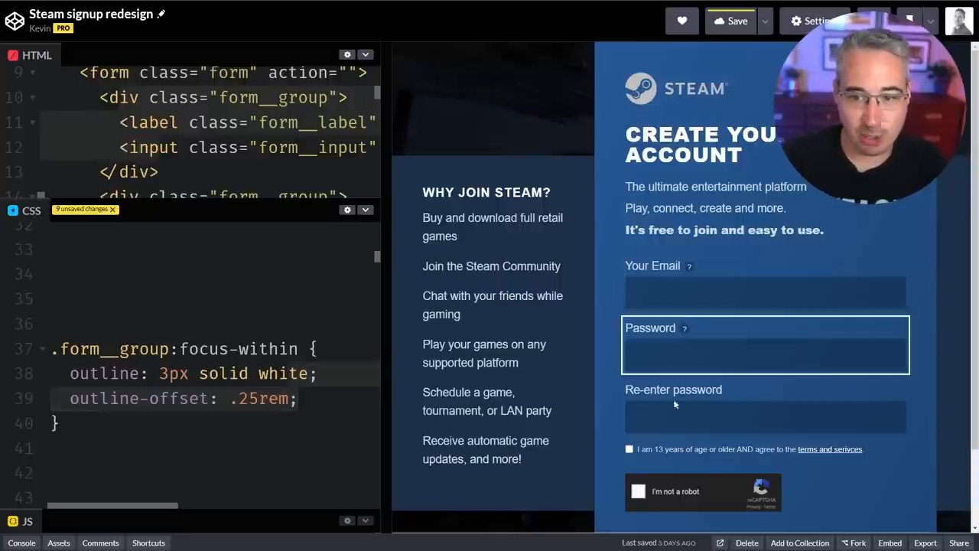
pyautogui.click(765, 416)
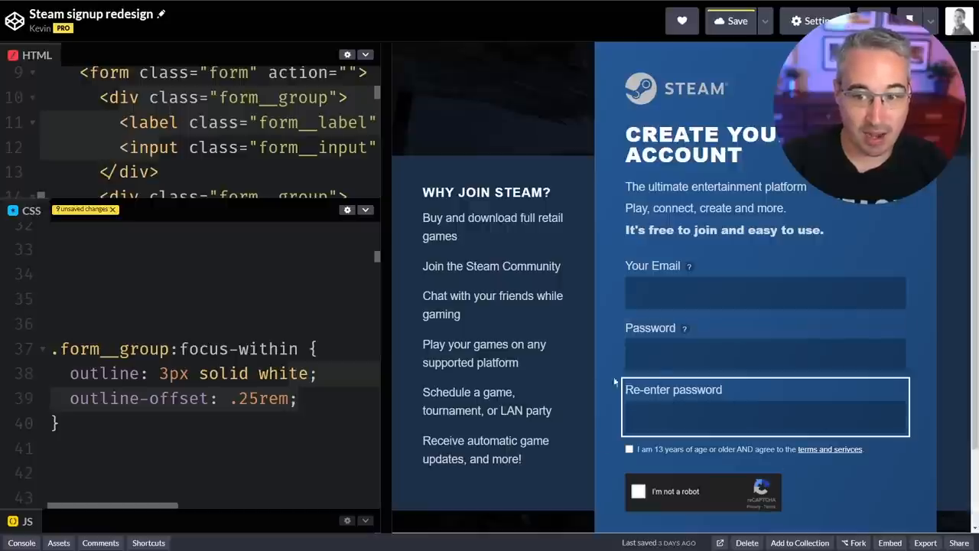
pyautogui.click(764, 353)
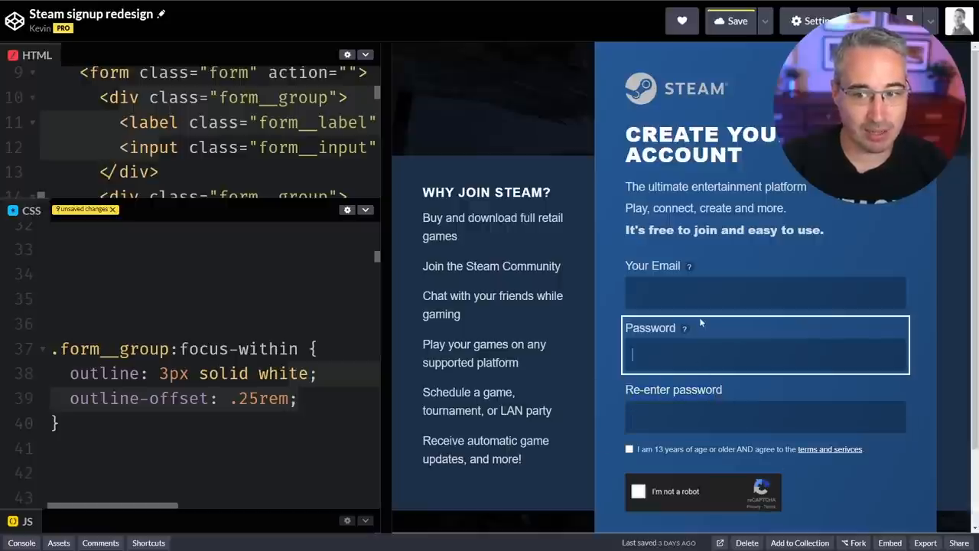
pyautogui.click(765, 292)
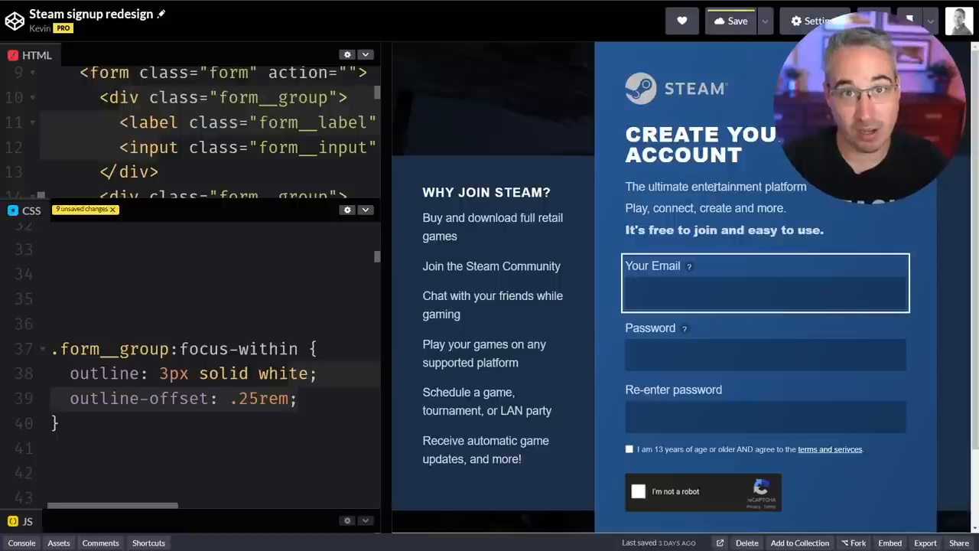
pyautogui.click(765, 294)
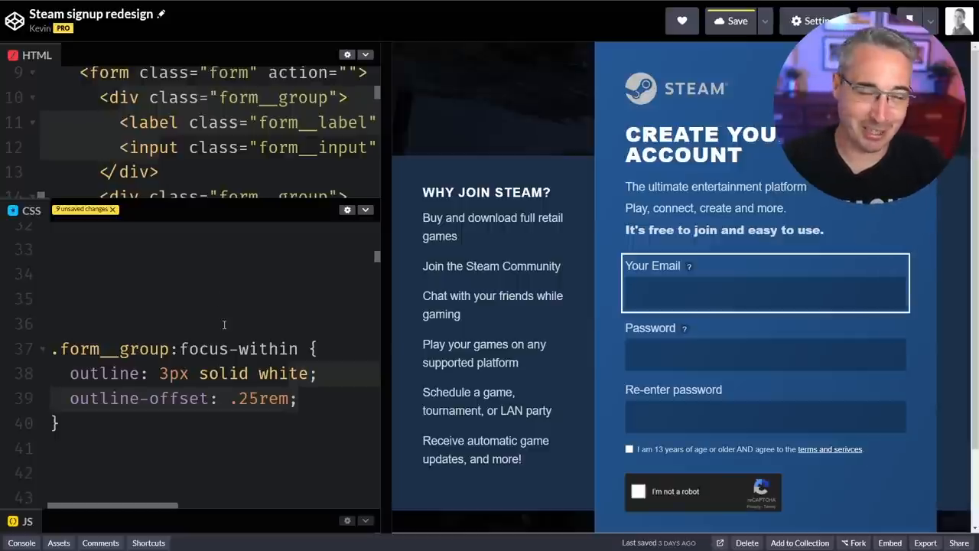
pyautogui.click(765, 354)
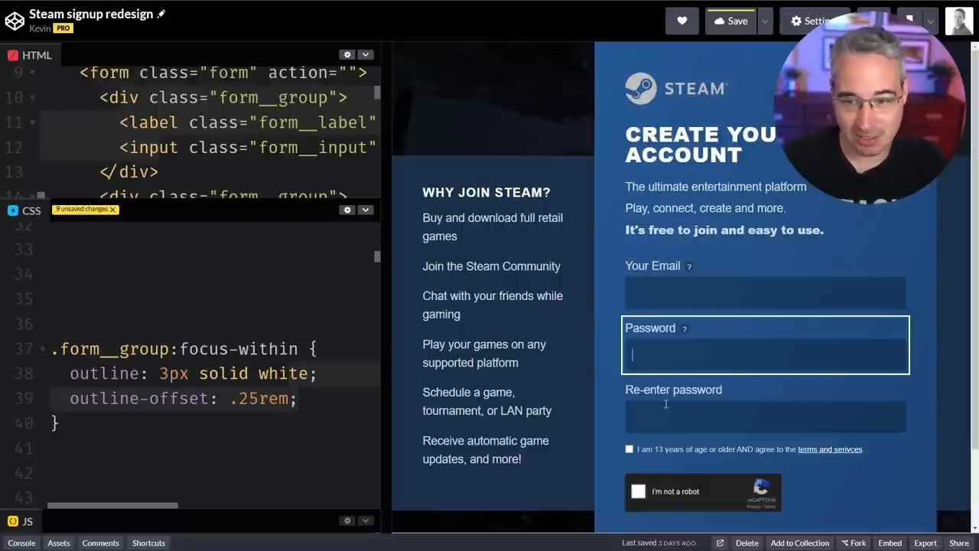
pyautogui.click(765, 290)
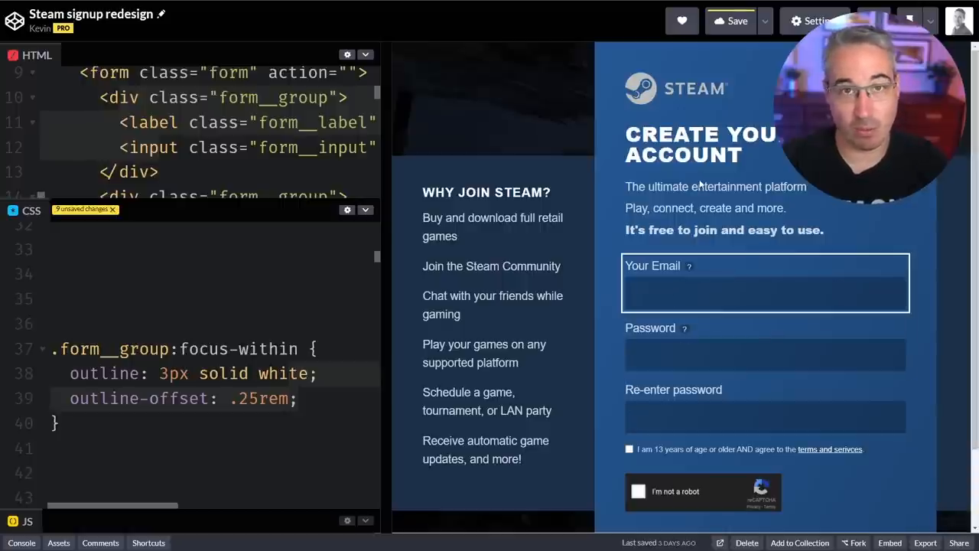
pyautogui.click(765, 294)
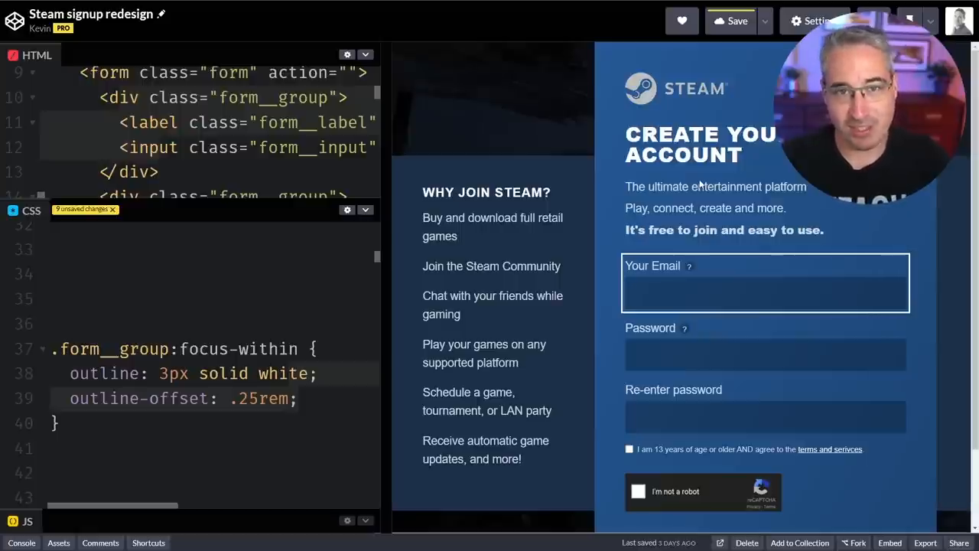
pyautogui.click(765, 293)
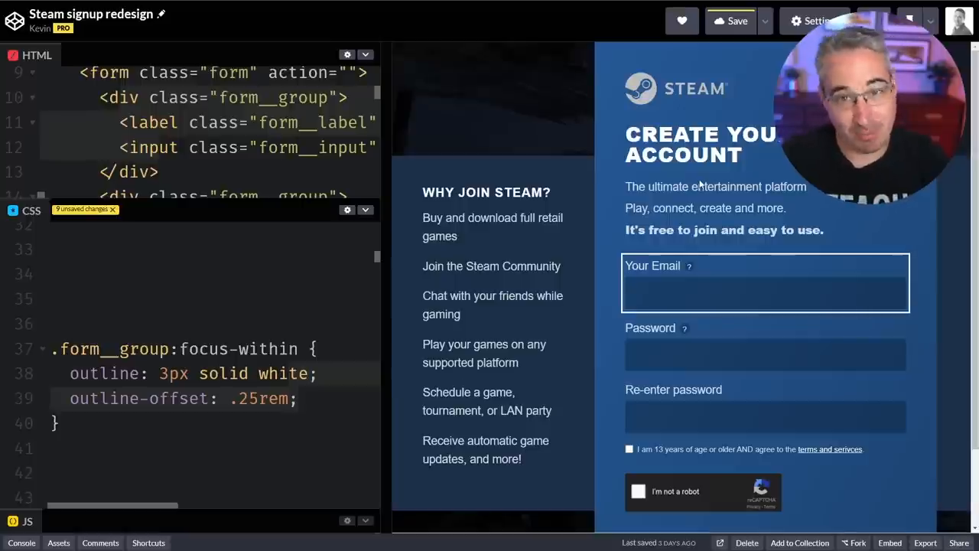
pyautogui.click(765, 293)
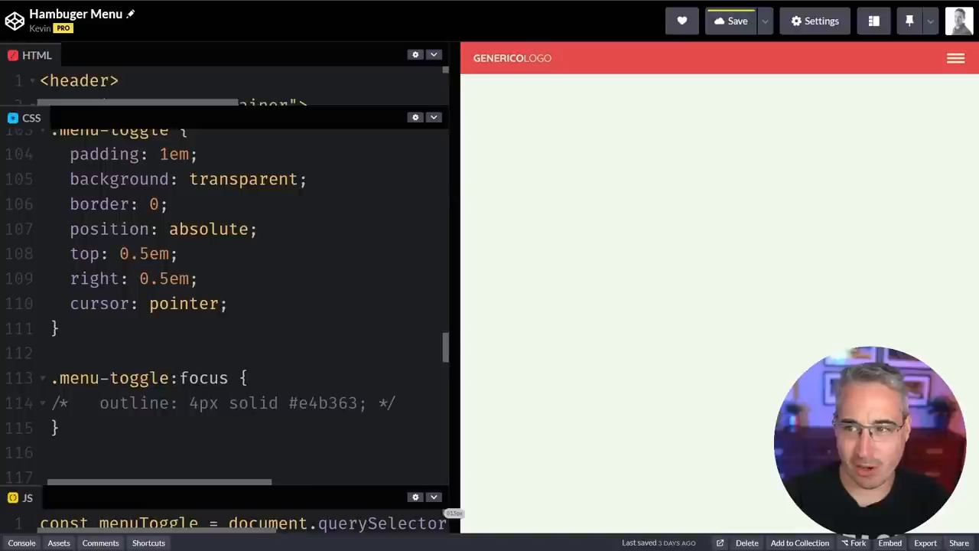
pyautogui.moveTo(719, 87)
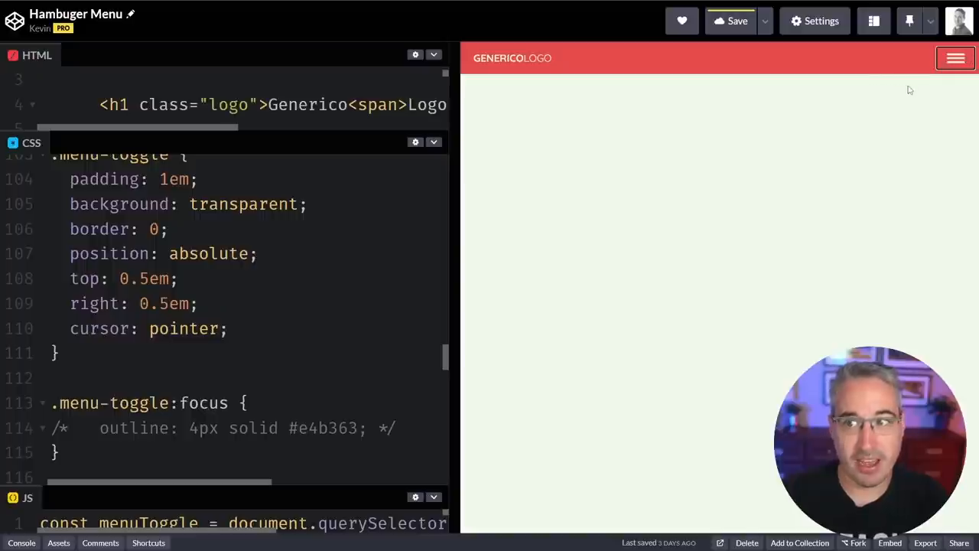
pyautogui.click(954, 58)
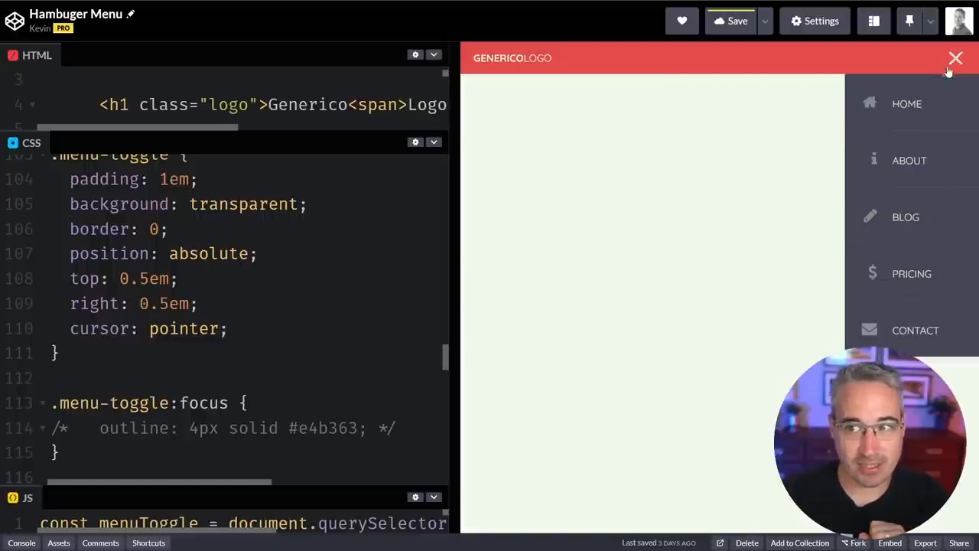
pyautogui.click(955, 58)
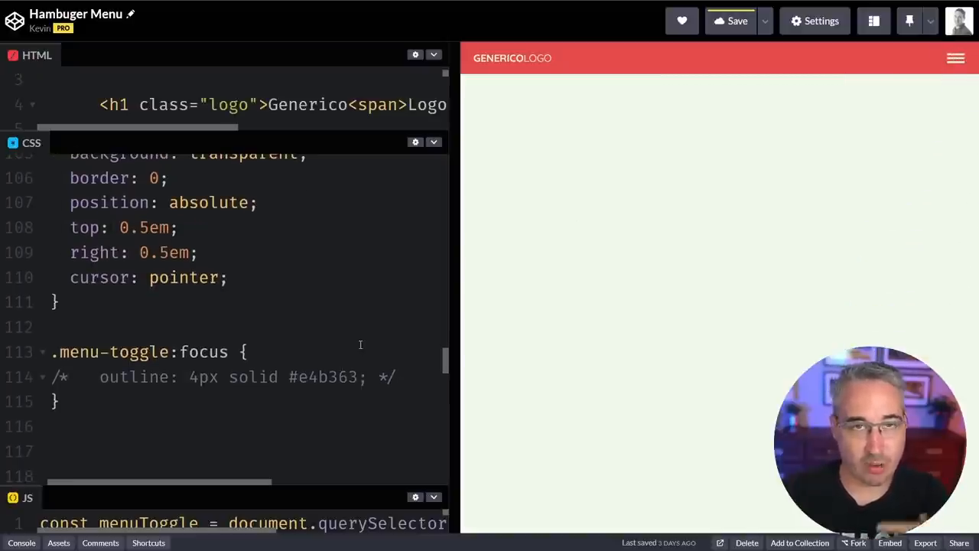
pyautogui.click(954, 58)
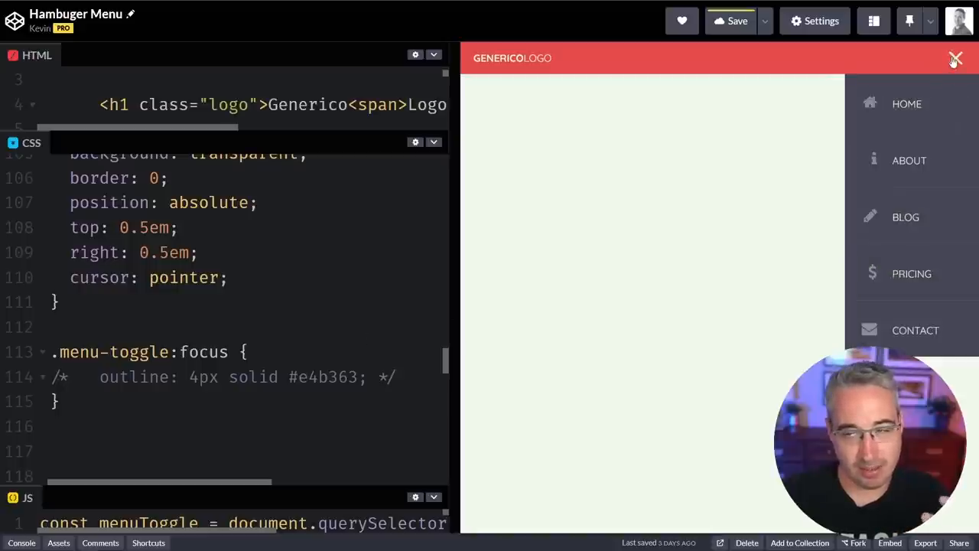
pyautogui.click(954, 58)
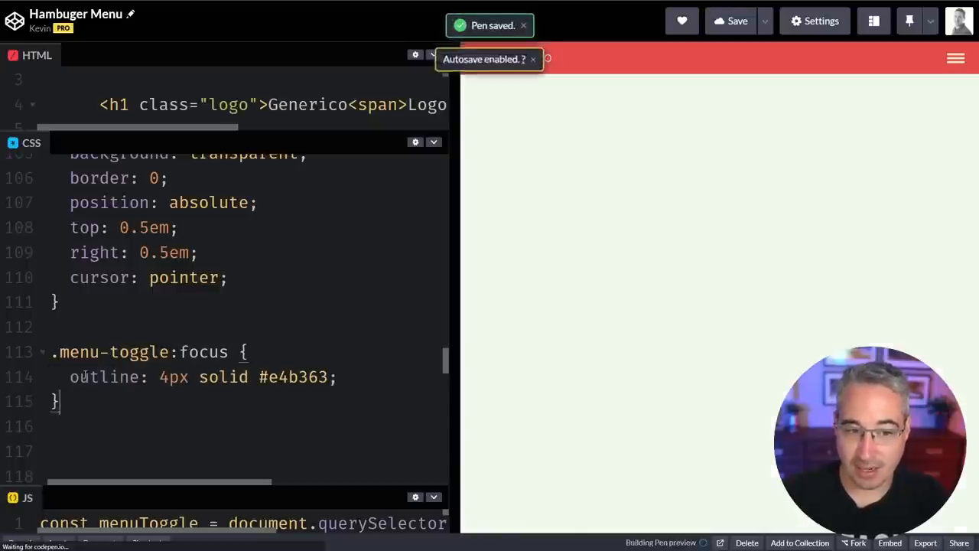
# Toggle the hamburger menu open and closed to show the 4px #e4b363 :focus outline on click.
pyautogui.click(955, 58)
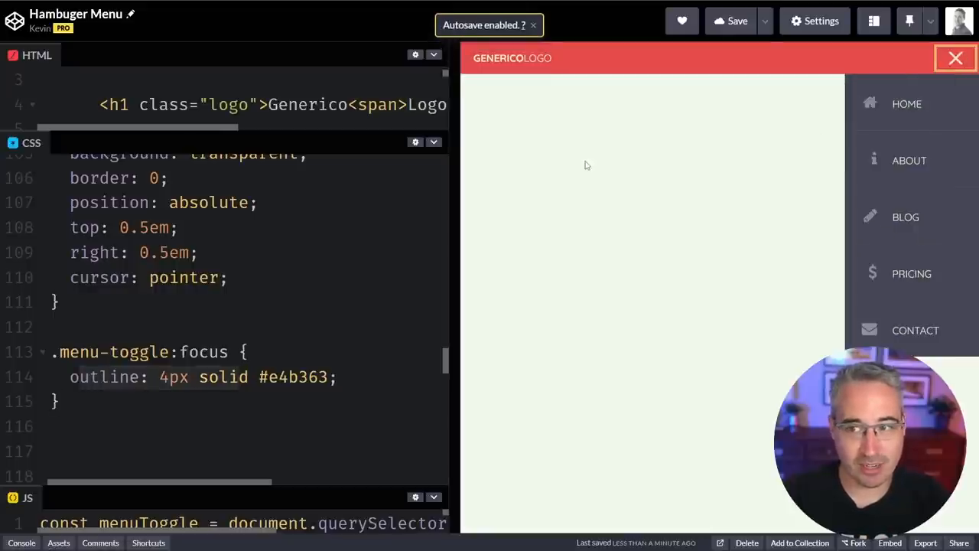
pyautogui.click(954, 58)
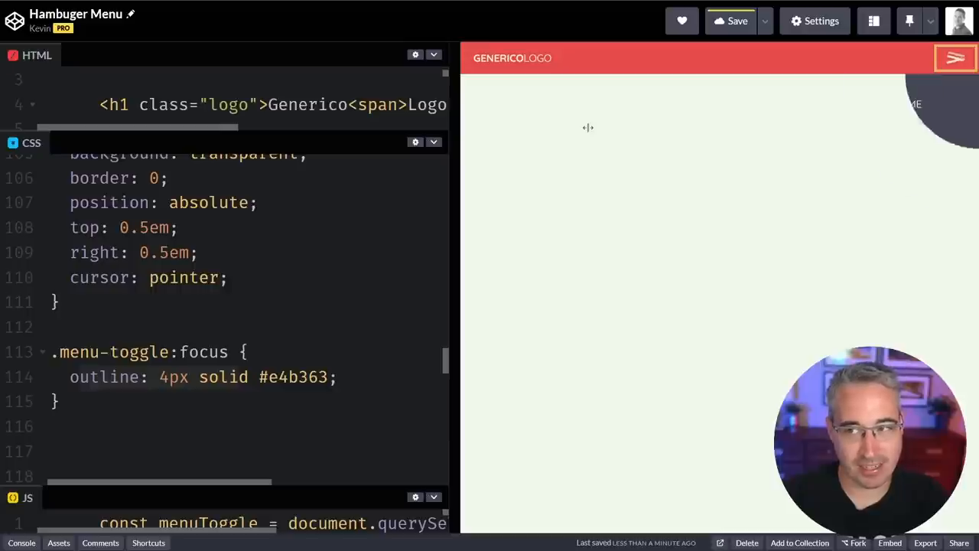
pyautogui.click(955, 58)
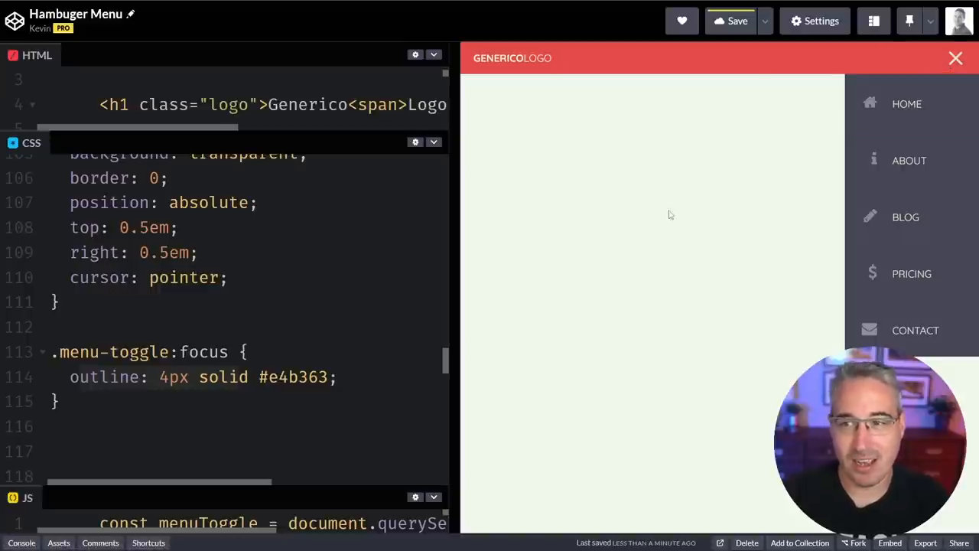
pyautogui.click(954, 59)
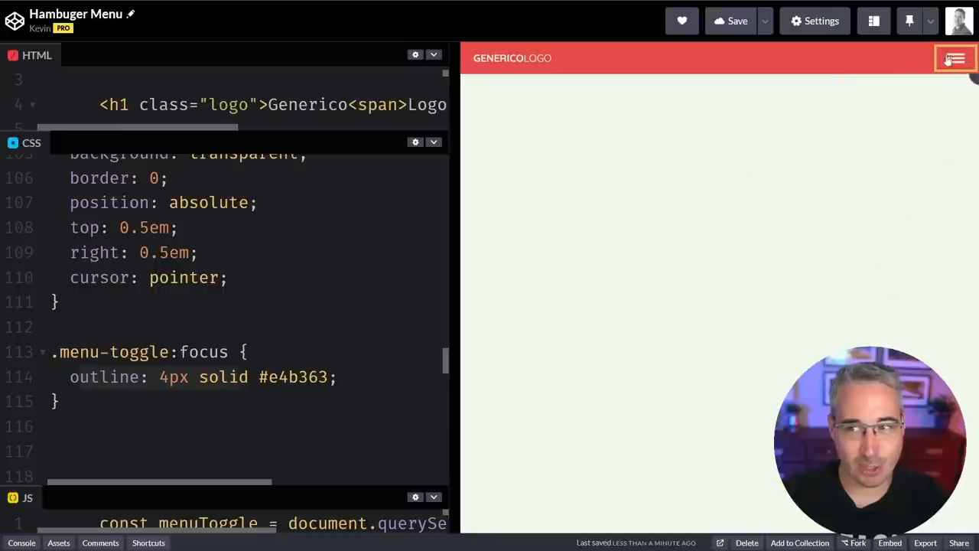
pyautogui.click(954, 58)
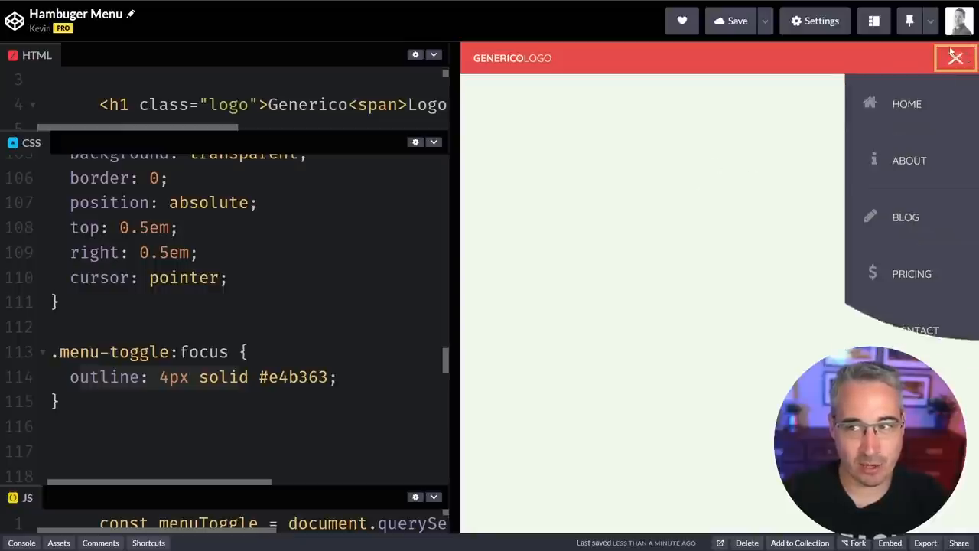
pyautogui.moveTo(912, 272)
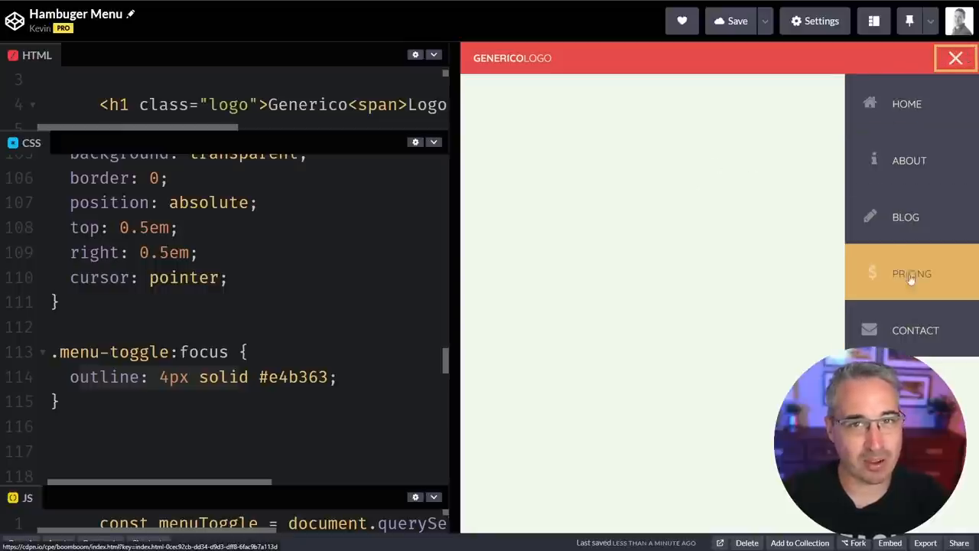
pyautogui.moveTo(352, 319)
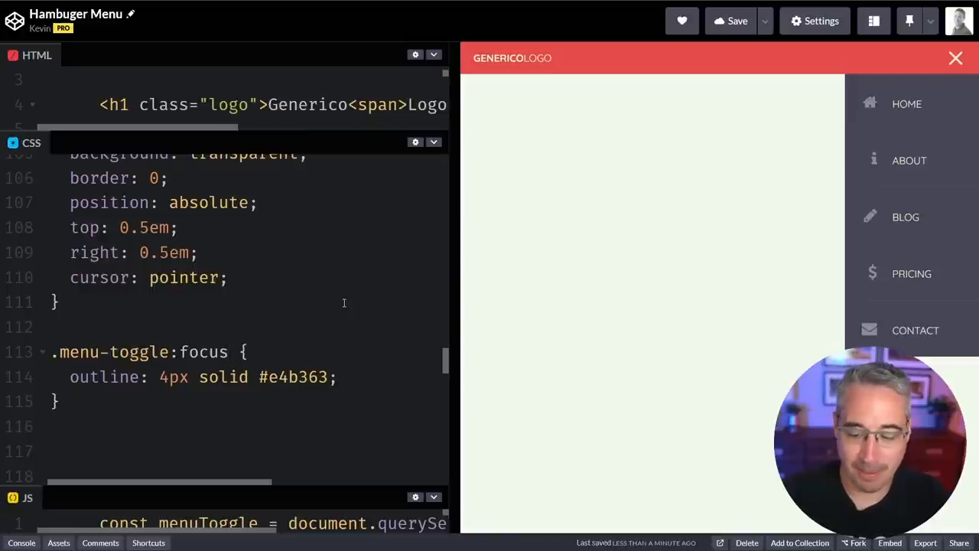
# Retarget the rule to .menu-toggle:focus-visible and toggle the menu to confirm no outline on click.
pyautogui.write('-visible')
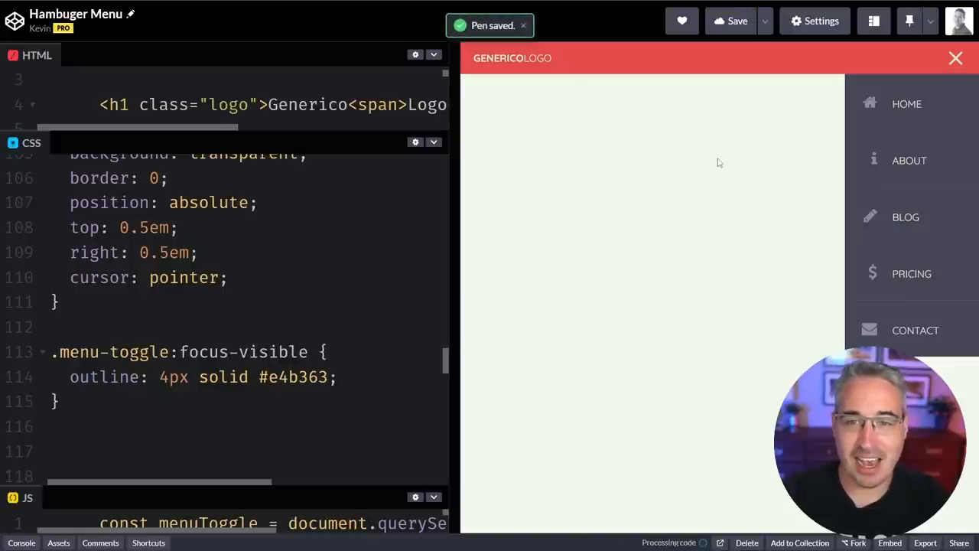
pyautogui.click(954, 58)
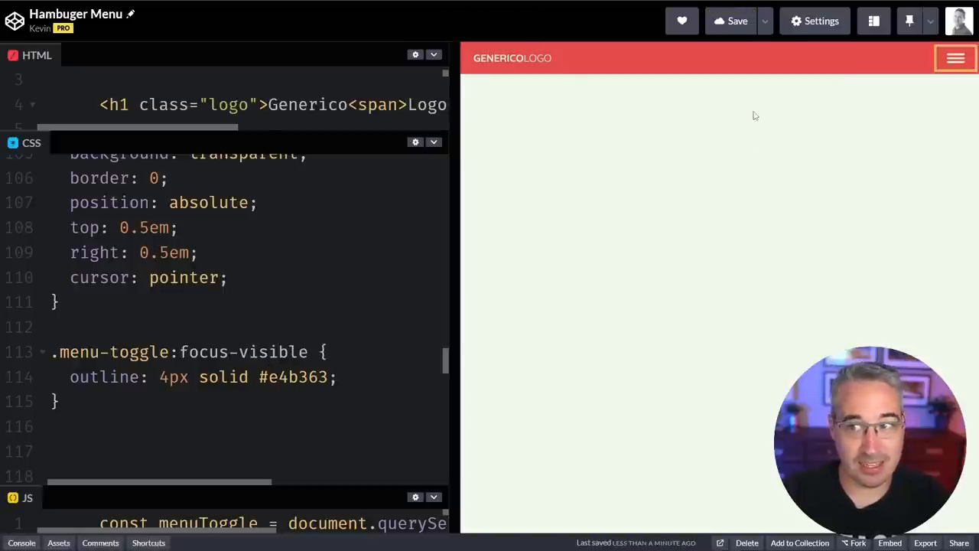
pyautogui.click(954, 58)
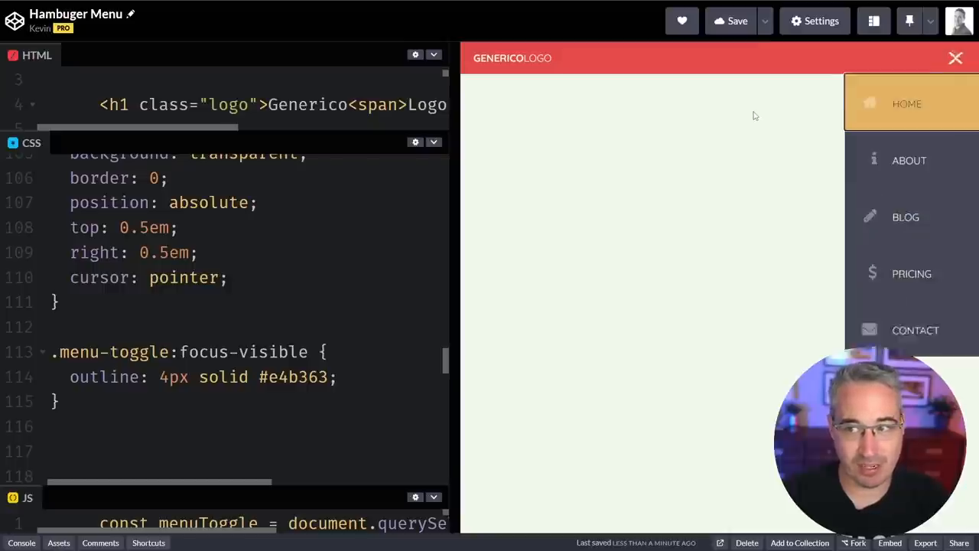
pyautogui.click(955, 61)
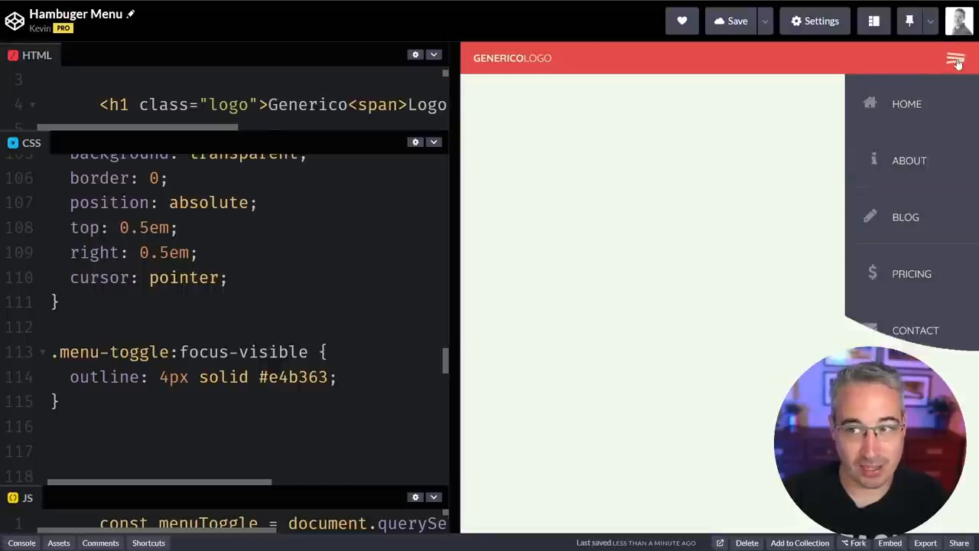
pyautogui.click(955, 61)
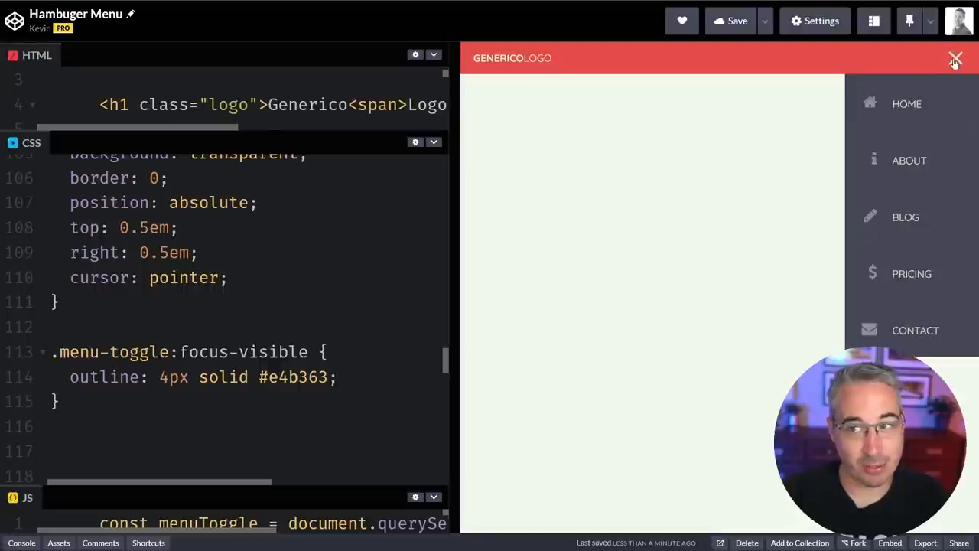
pyautogui.click(954, 58)
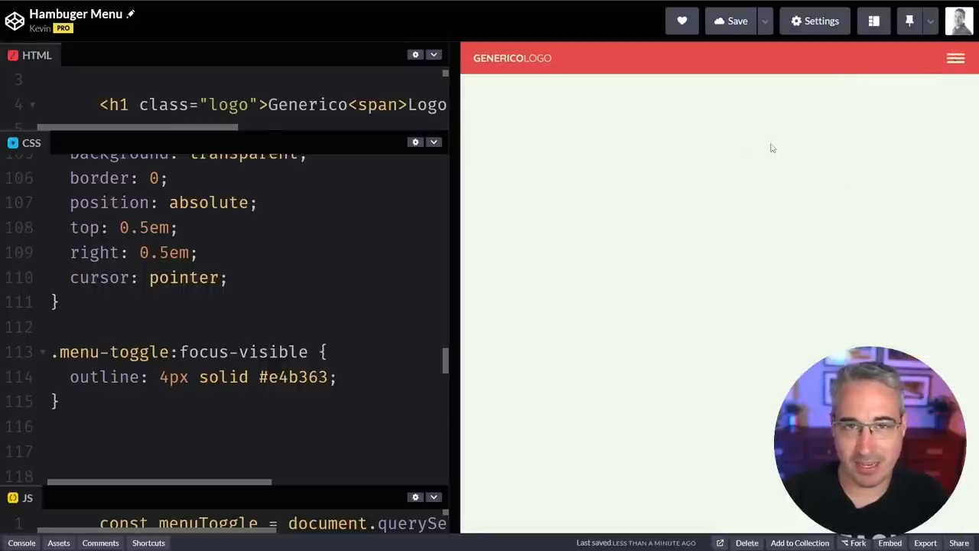
pyautogui.click(955, 58)
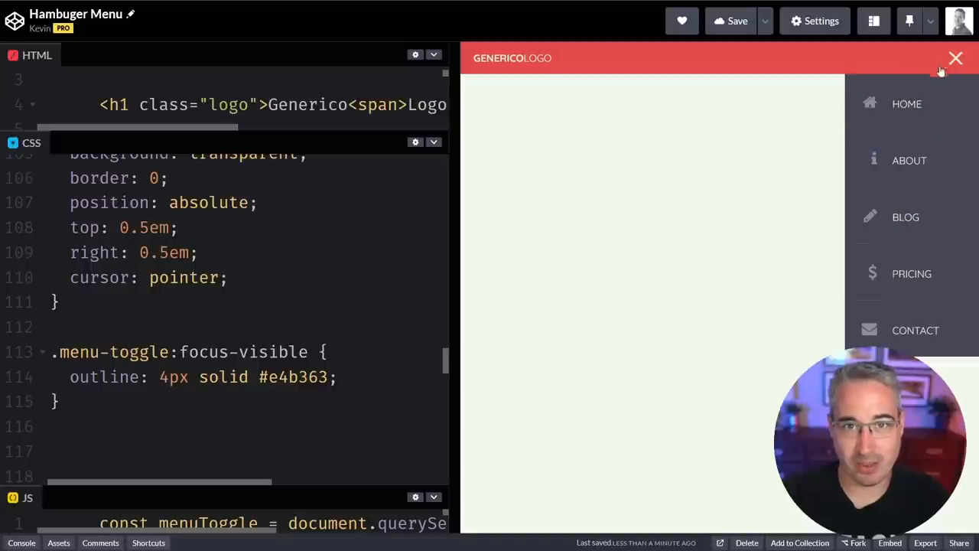
pyautogui.moveTo(288, 335)
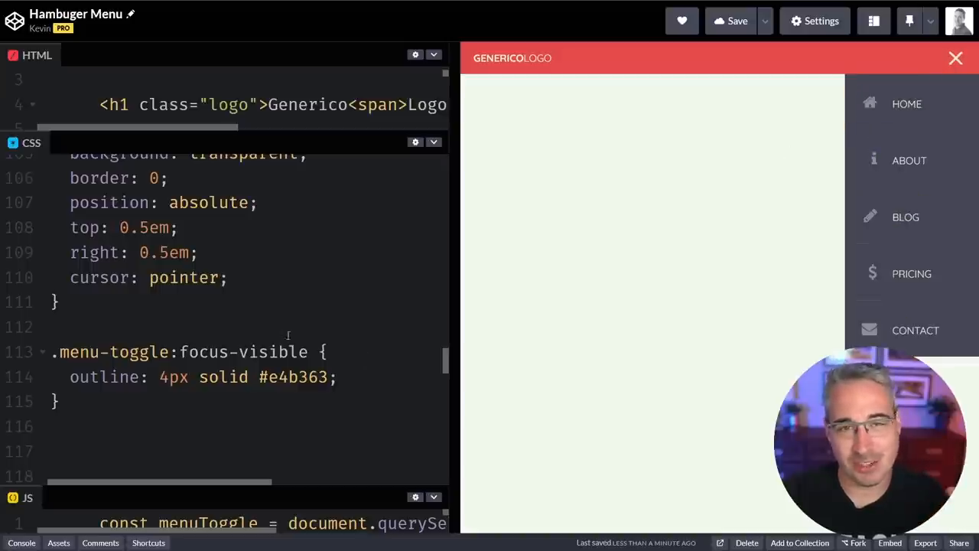
pyautogui.moveTo(545, 309)
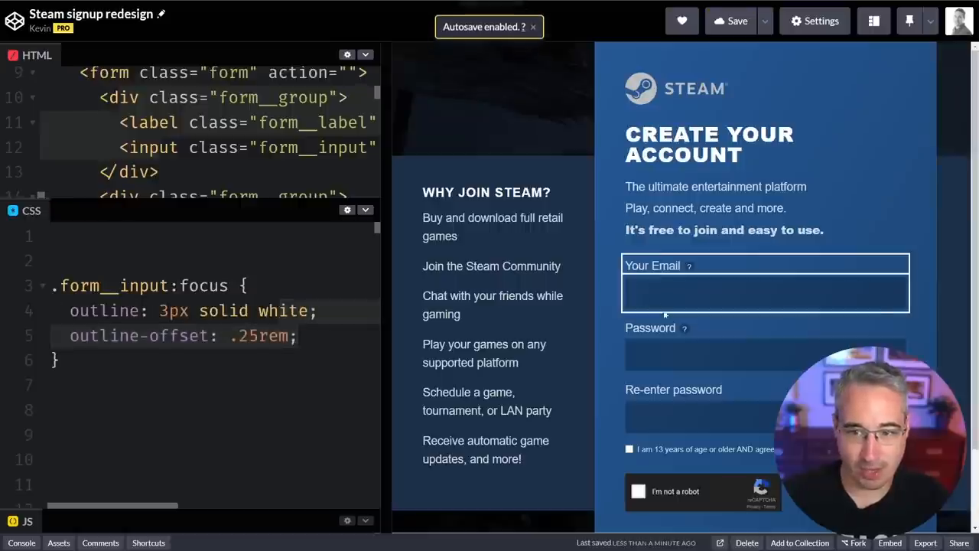
# Locate .form__input:focus and focus the Email and Re-enter password fields to see the 3px white outline.
pyautogui.scroll(-3)
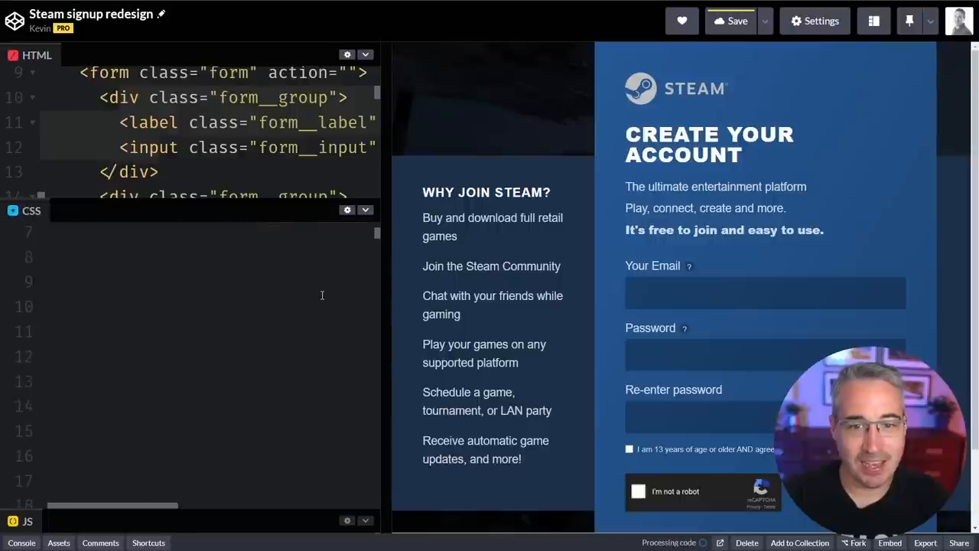
pyautogui.click(765, 293)
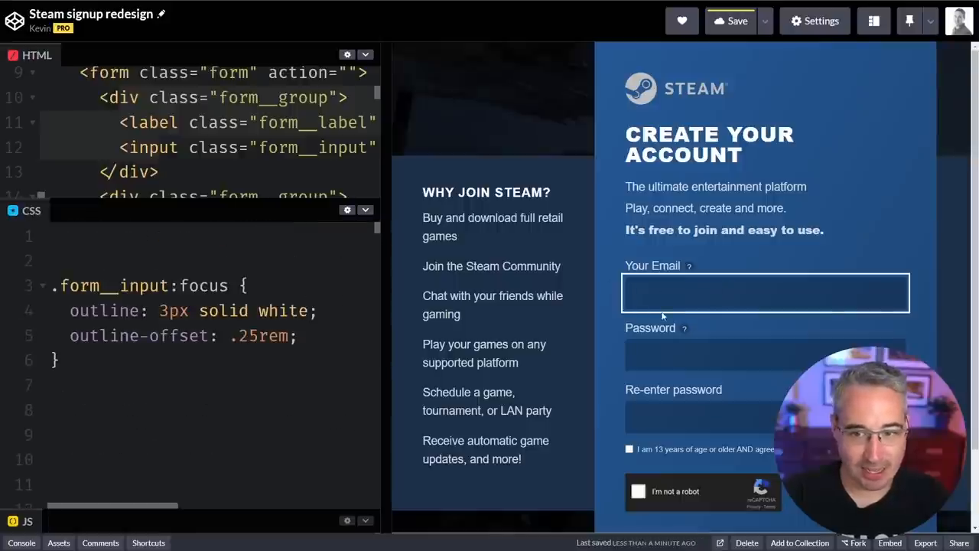
pyautogui.click(696, 416)
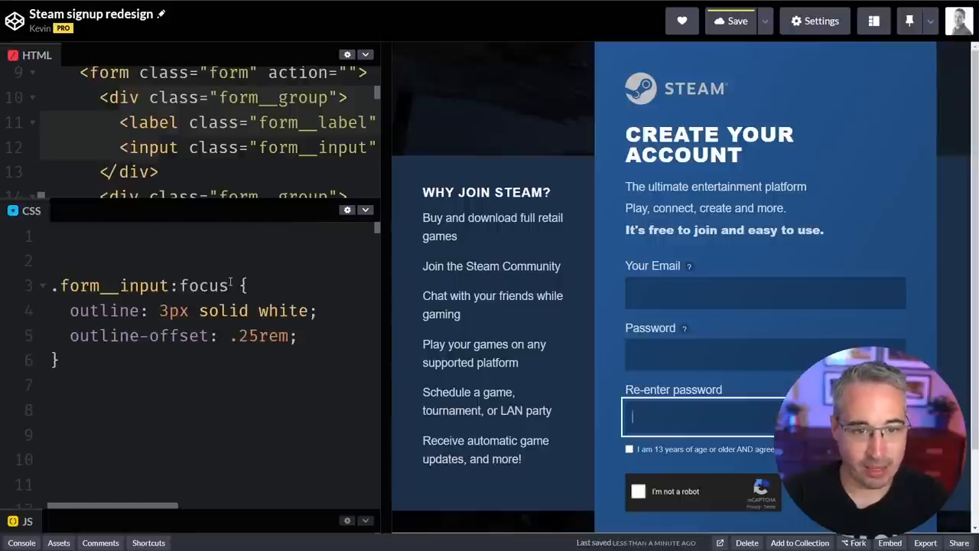
pyautogui.click(232, 286)
pyautogui.write('-visible')
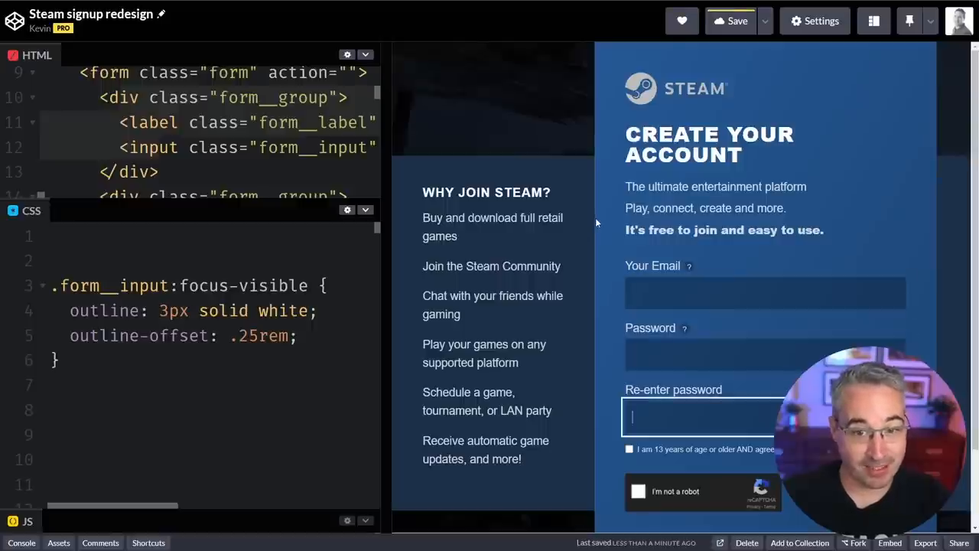
# Focus each input and type 'kdsjfklasdjflkjasdfas' in the Email field to test the :focus-visible outline.
pyautogui.click(765, 355)
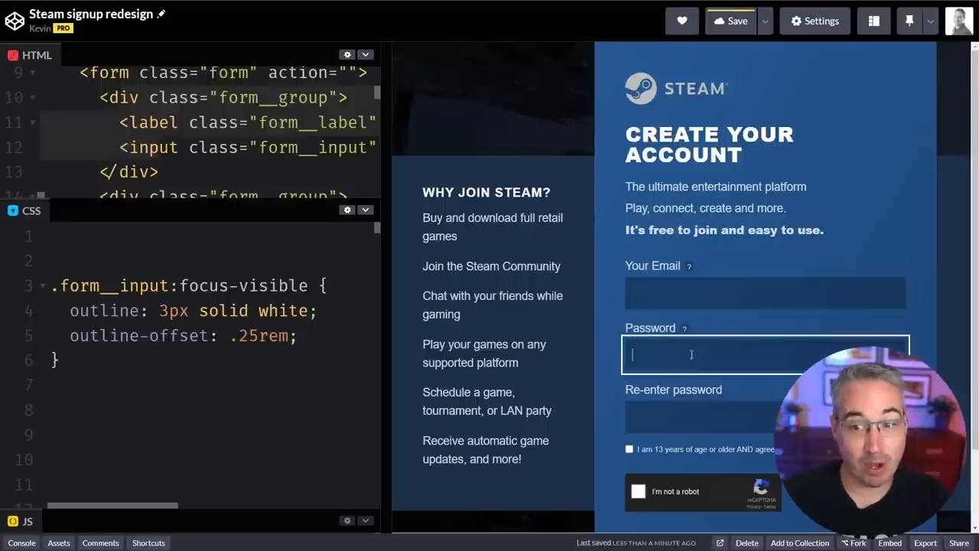
pyautogui.click(701, 416)
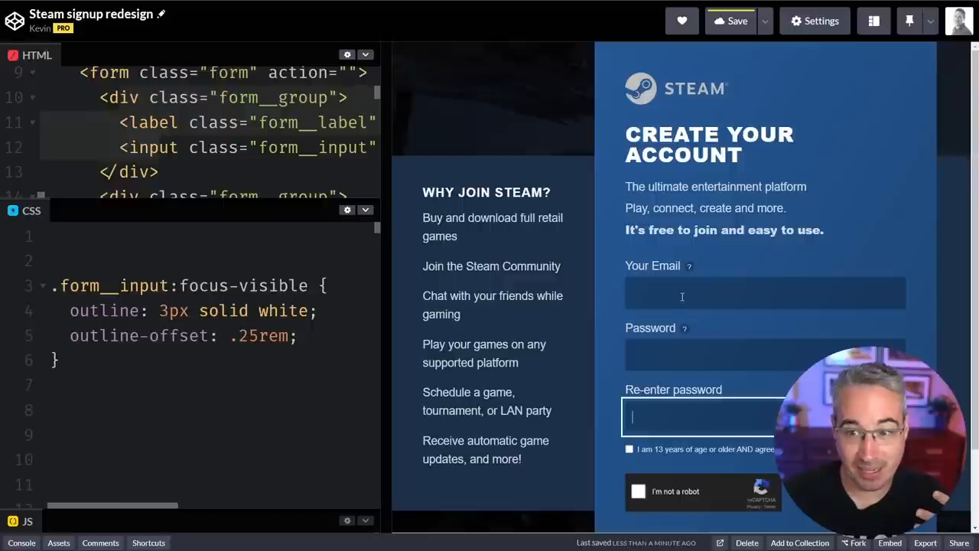
pyautogui.click(765, 292)
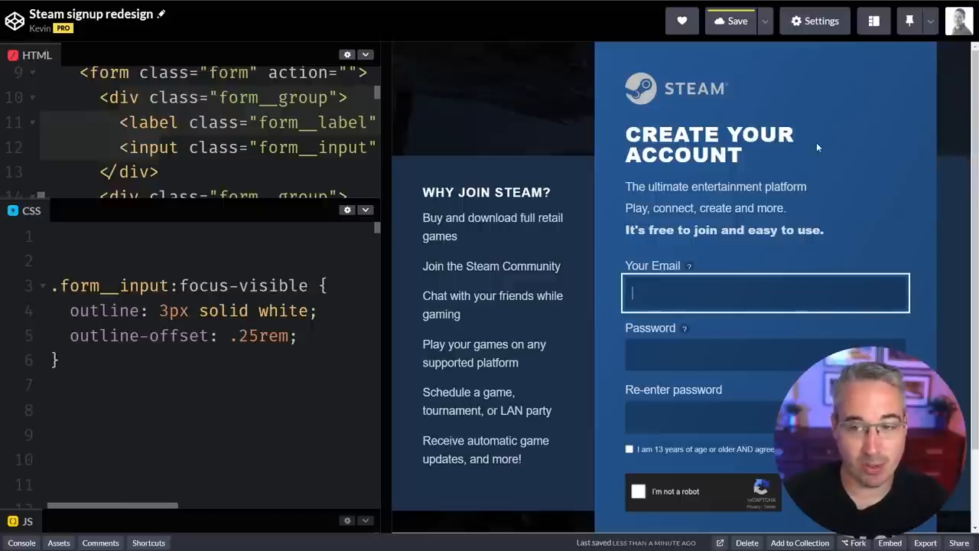
pyautogui.write('kdsjfklasdjflkjasdfas')
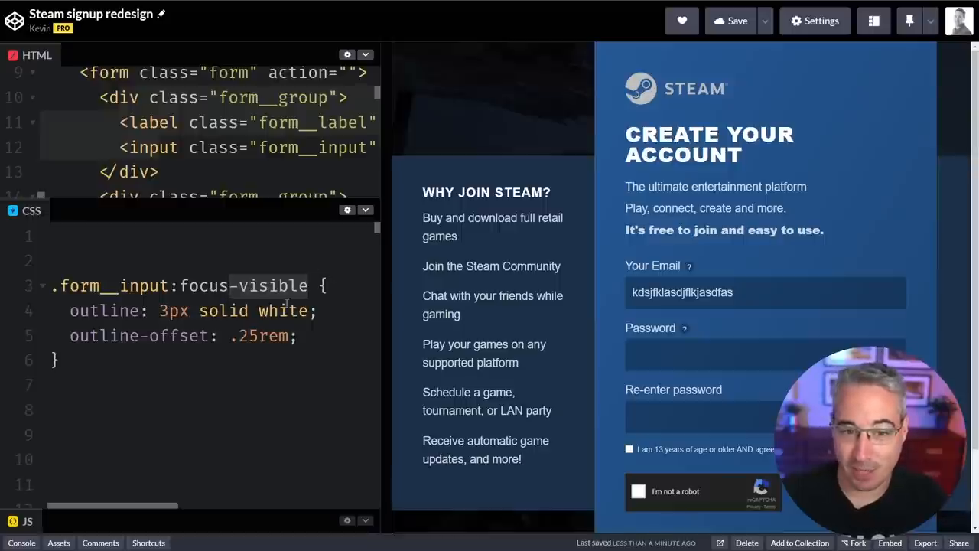
pyautogui.click(764, 354)
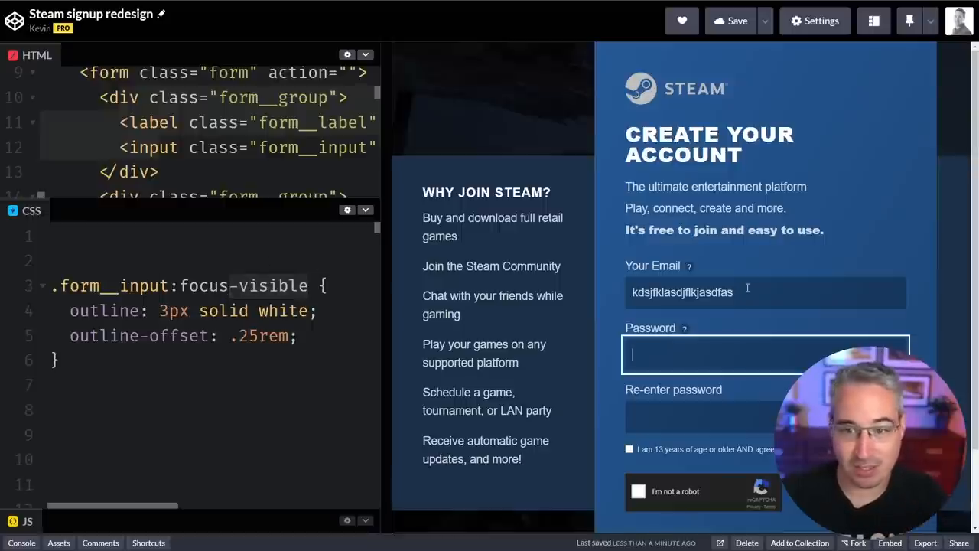